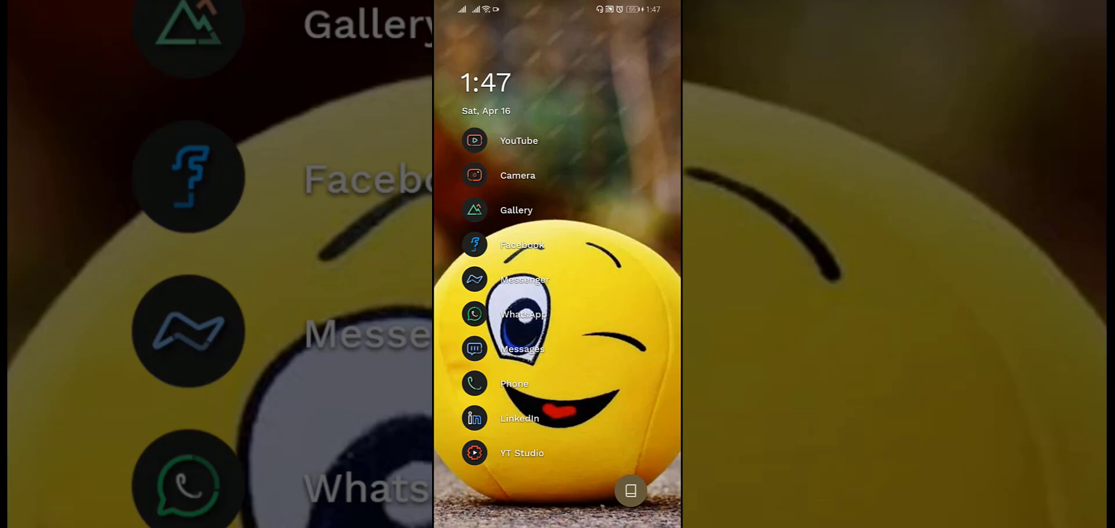
Launch Facebook and go to Marketplace from the shortcuts menu.
click(522, 245)
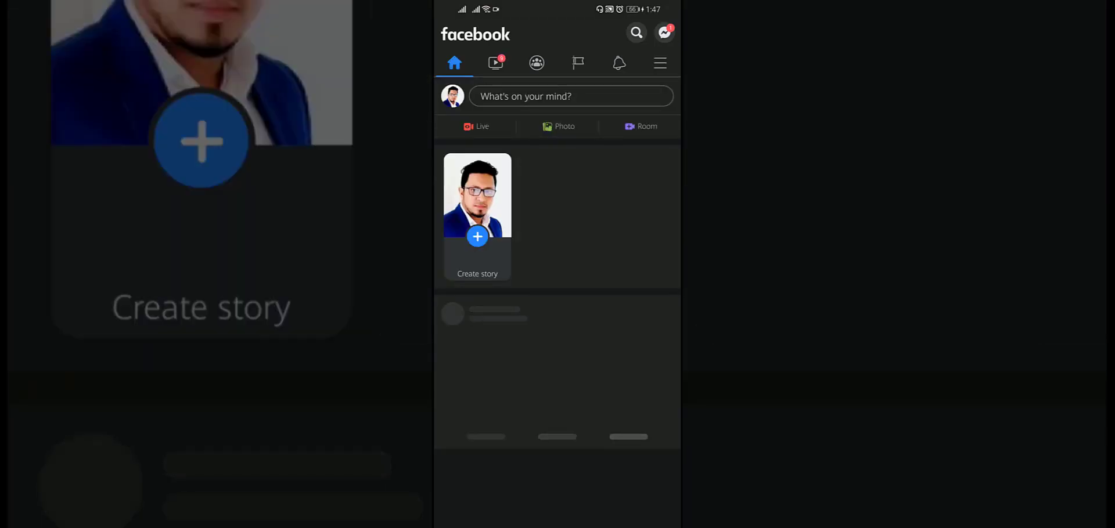
click(659, 63)
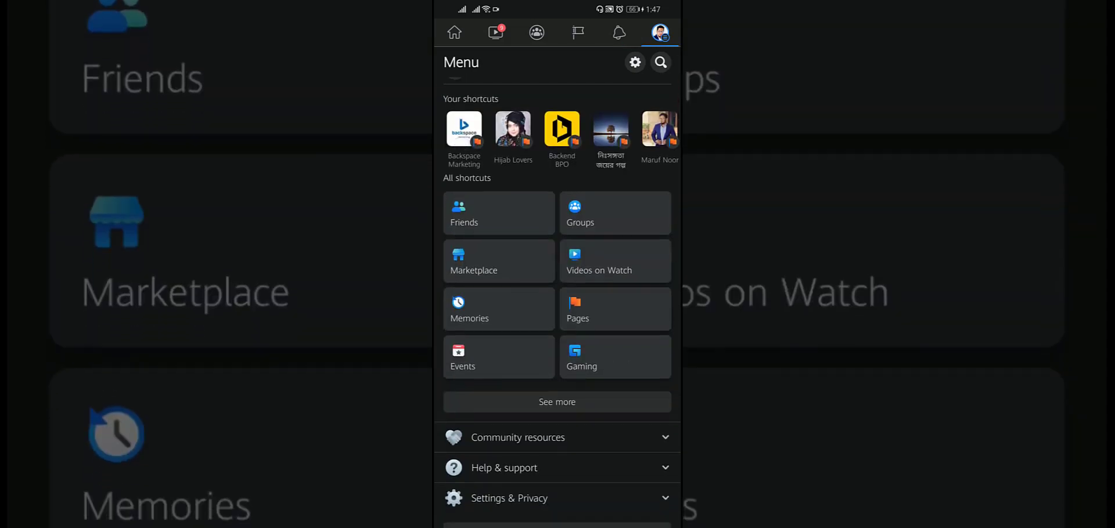
click(474, 262)
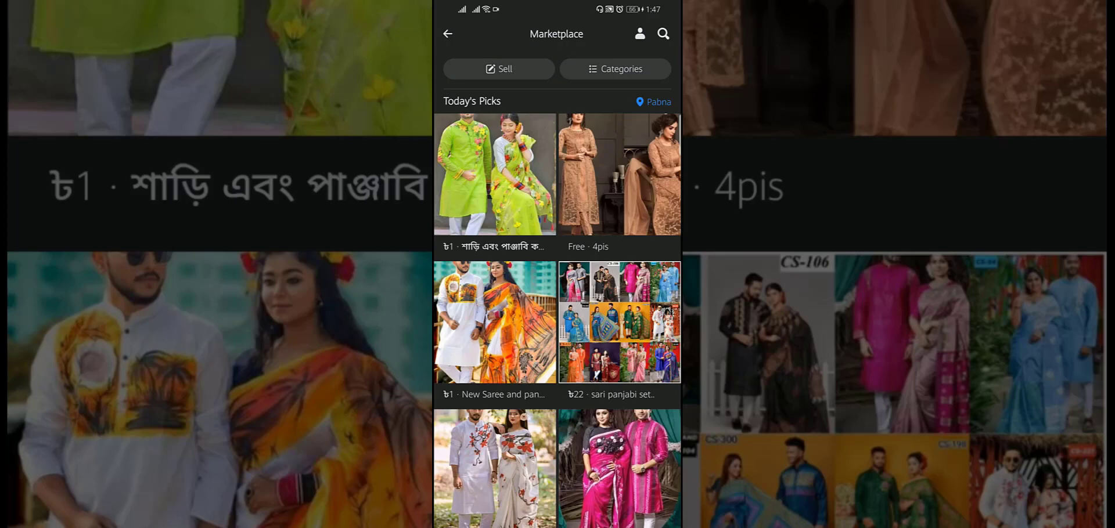
Go to your Marketplace account page and view Saved under Buying.
click(639, 34)
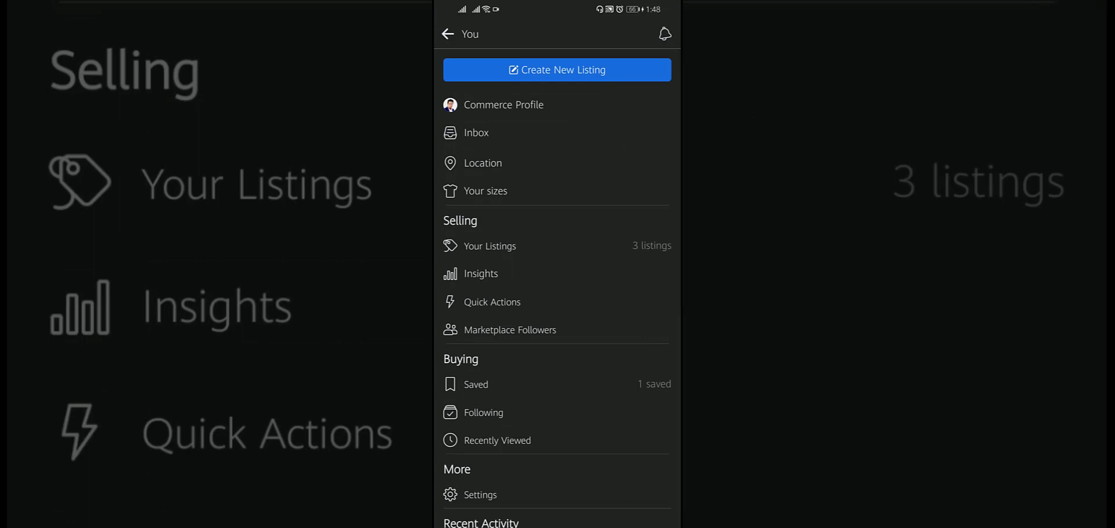
click(475, 385)
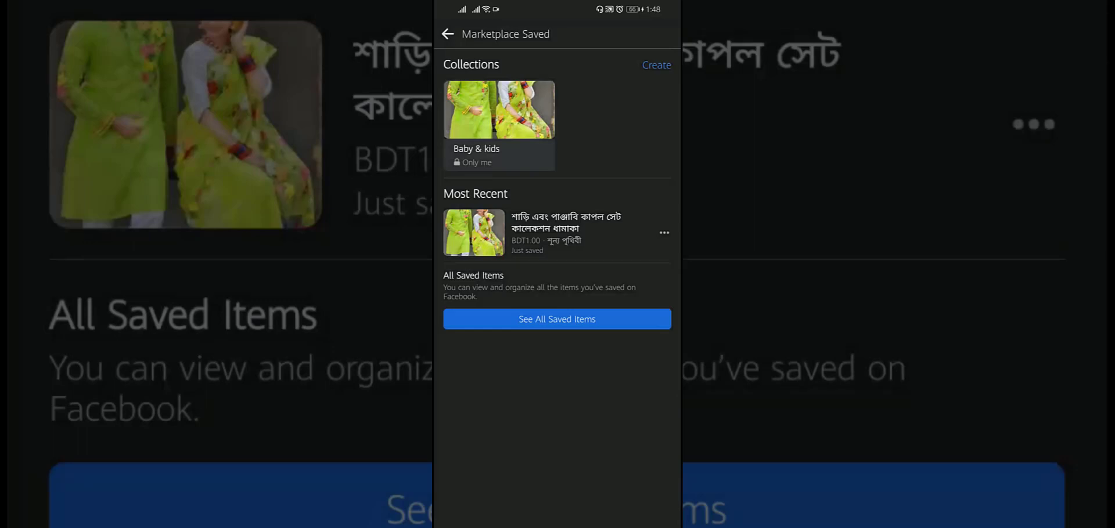
Unsave the saree-panjabi listing and show all saved items and collections.
click(663, 232)
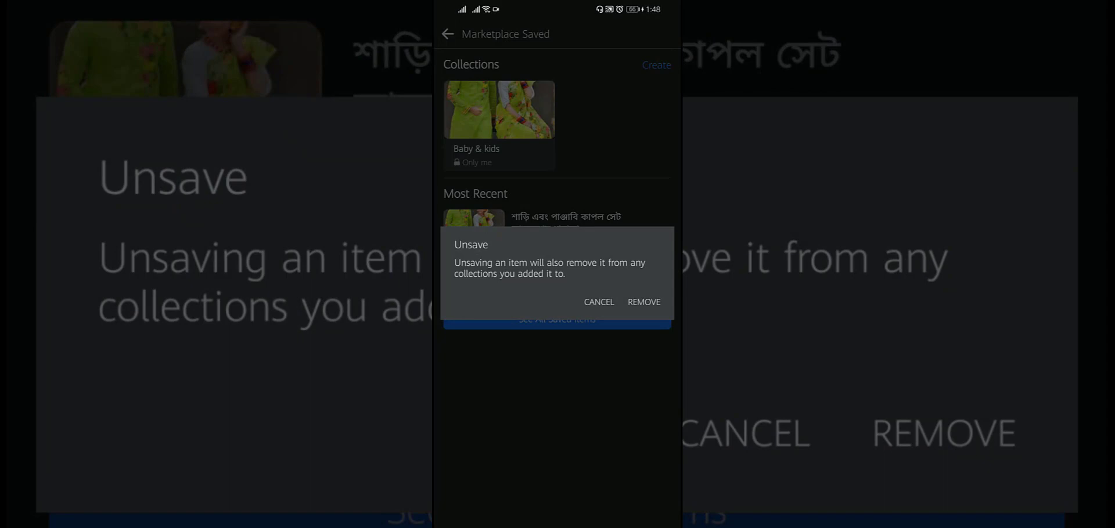
click(644, 302)
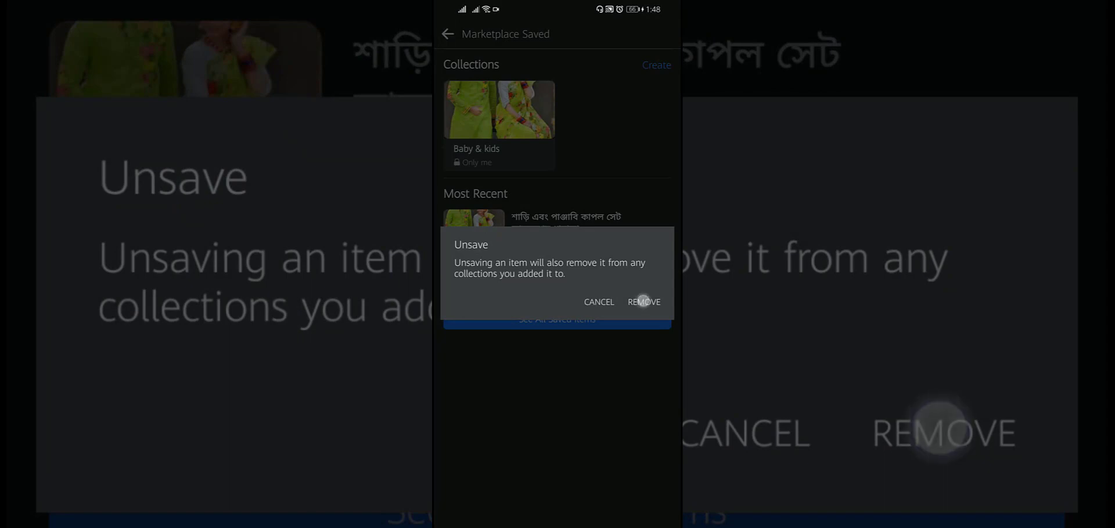
click(642, 302)
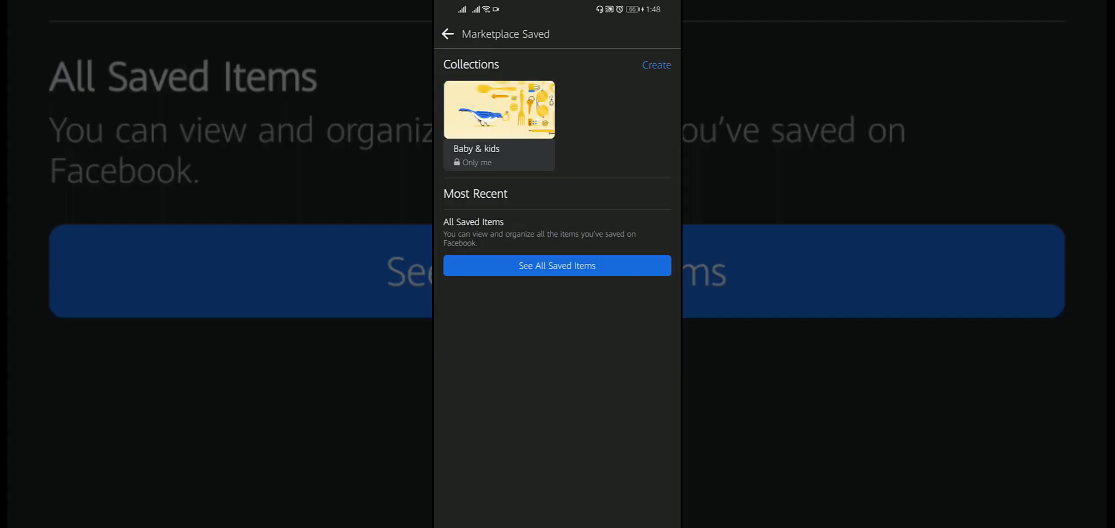
click(448, 34)
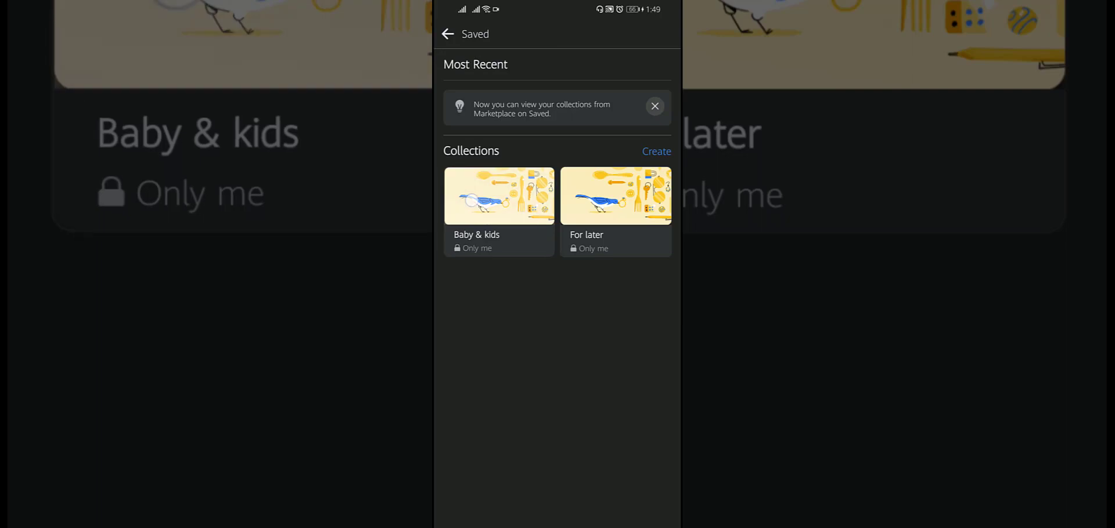
Delete the Baby & kids collection from Saved.
click(499, 195)
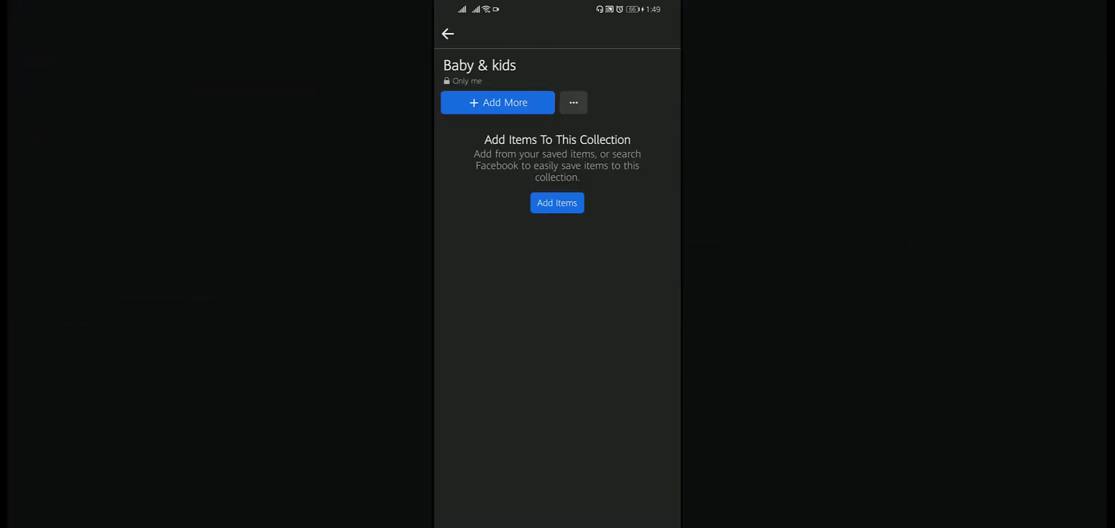
click(573, 103)
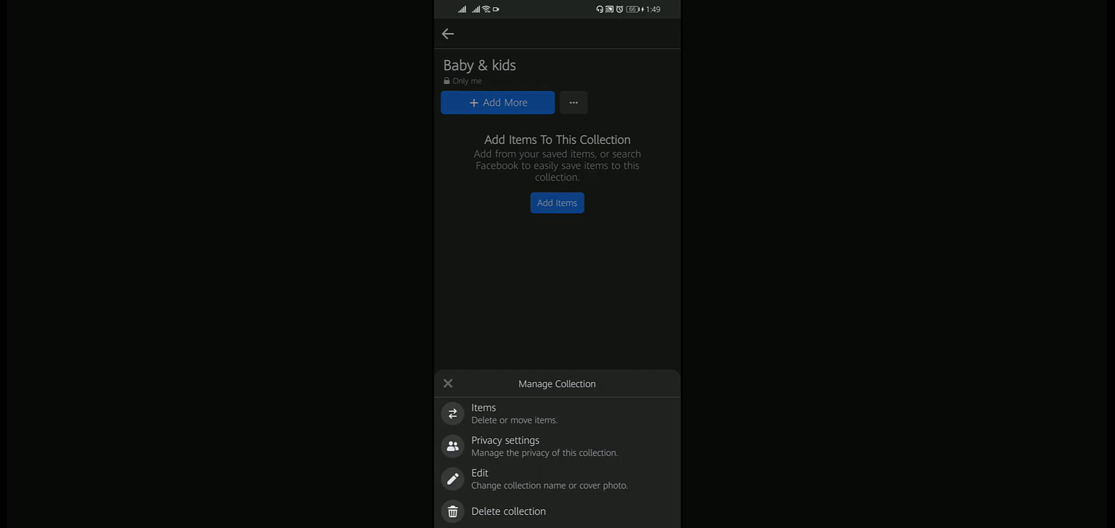
click(507, 511)
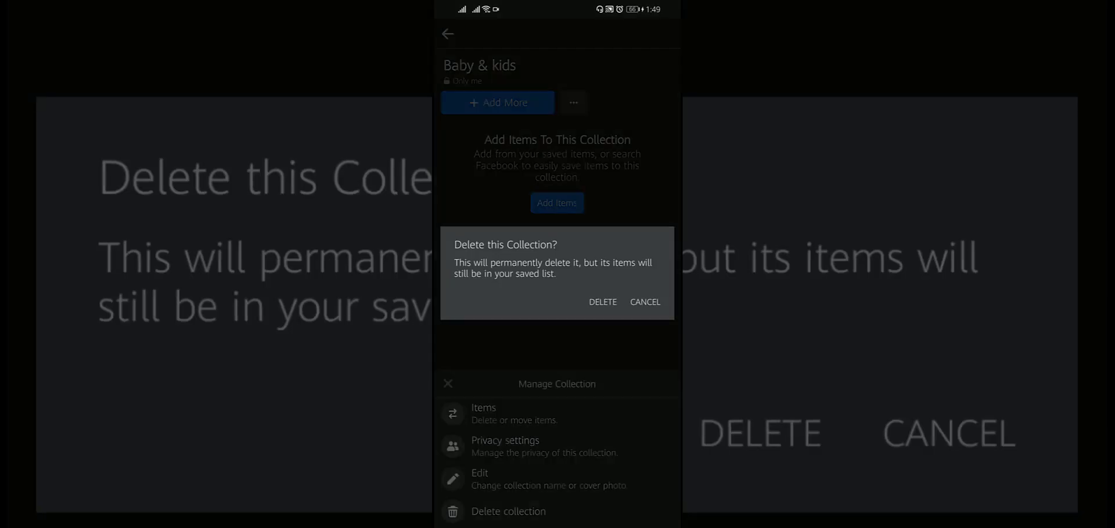
click(603, 301)
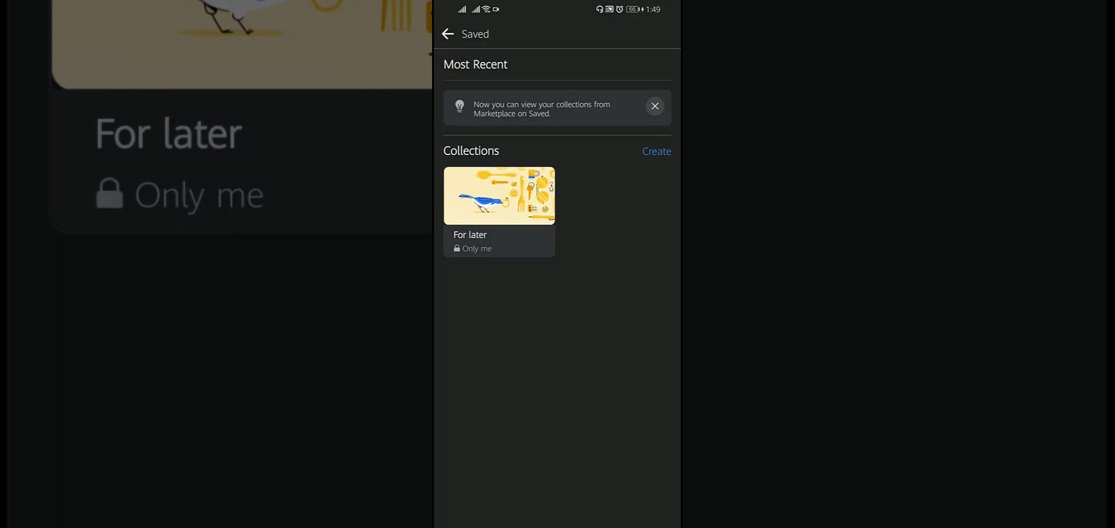
Delete the For later collection and return to your Marketplace account page.
click(498, 196)
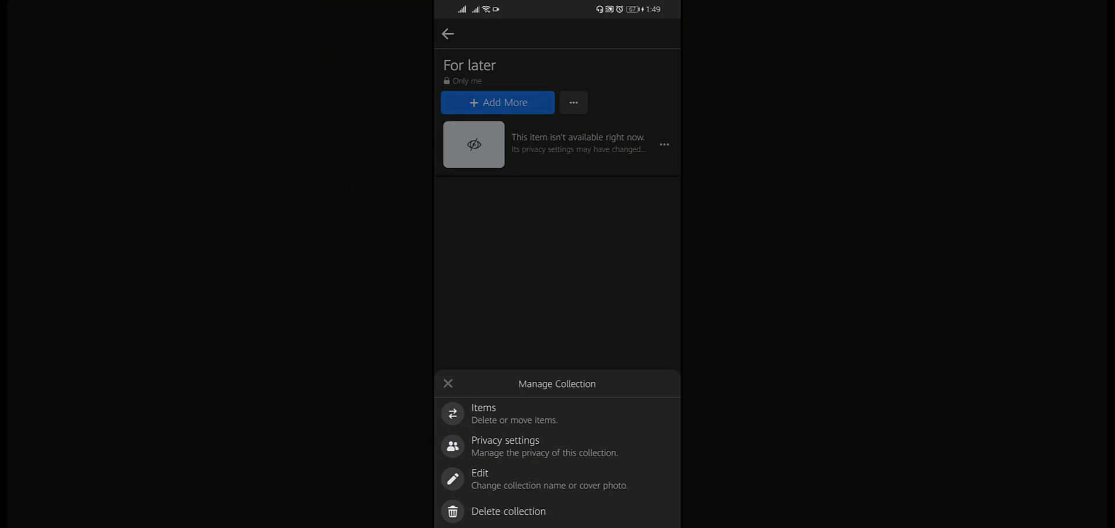
click(507, 511)
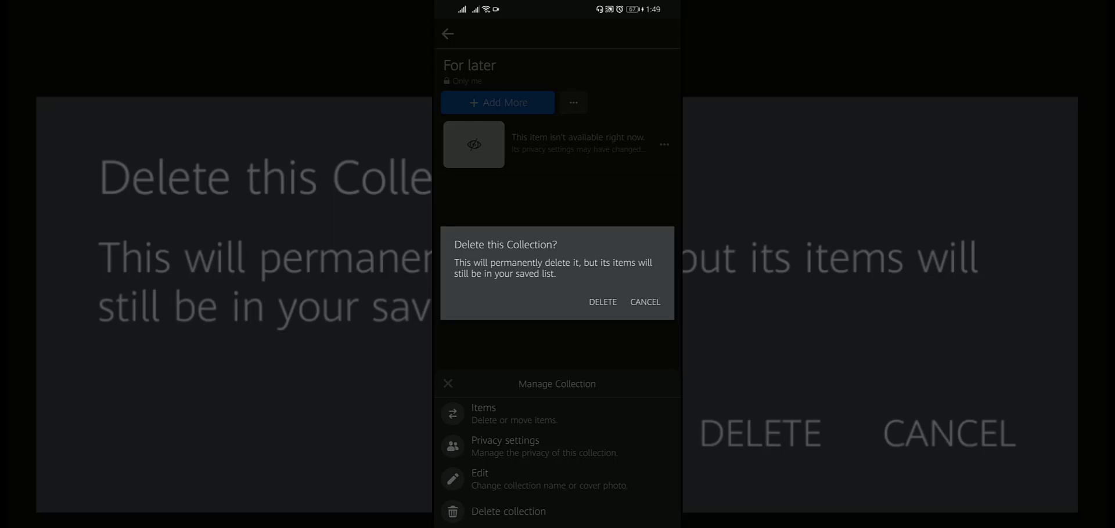
click(645, 302)
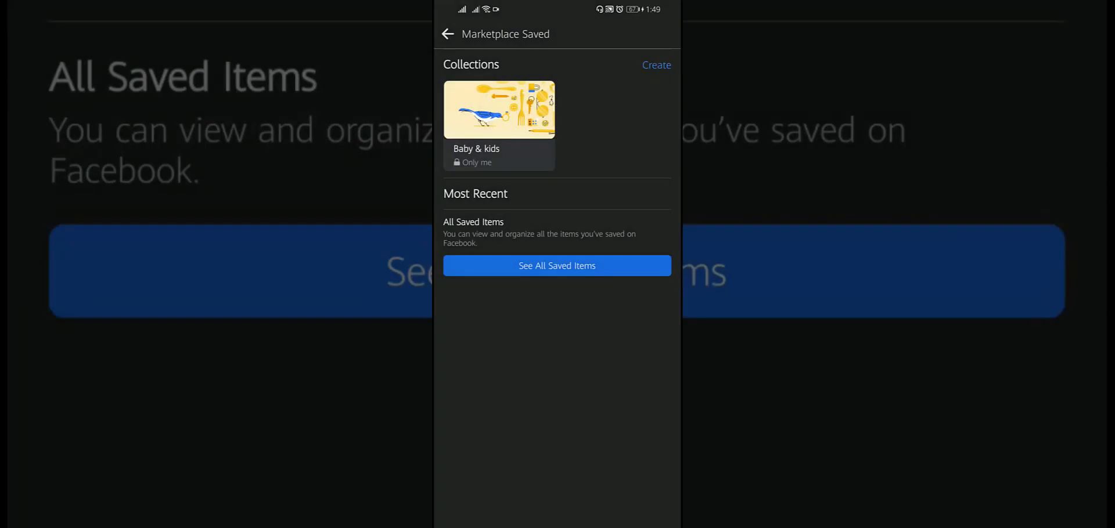
click(449, 33)
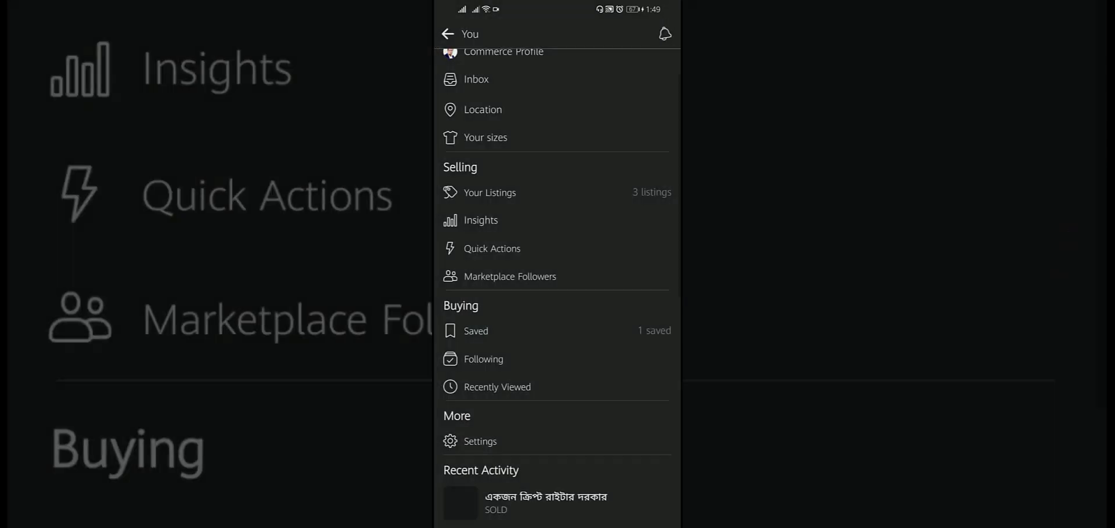